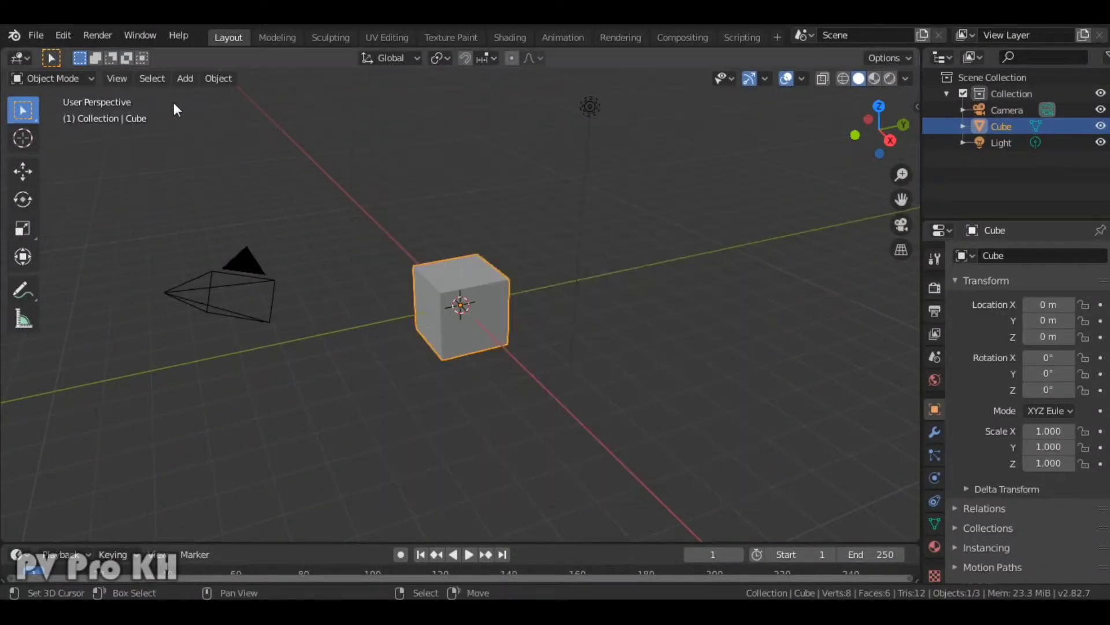
Step: Switch the main area's editor type from 3D Viewport to Video Sequencer
left_click(16, 58)
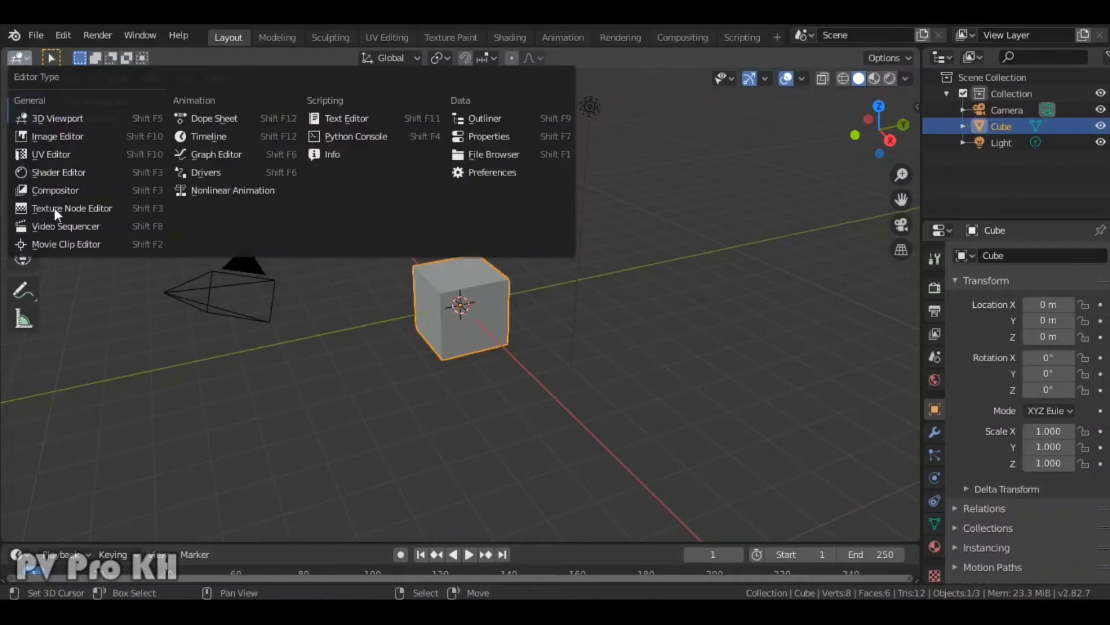
mouse_move(64, 225)
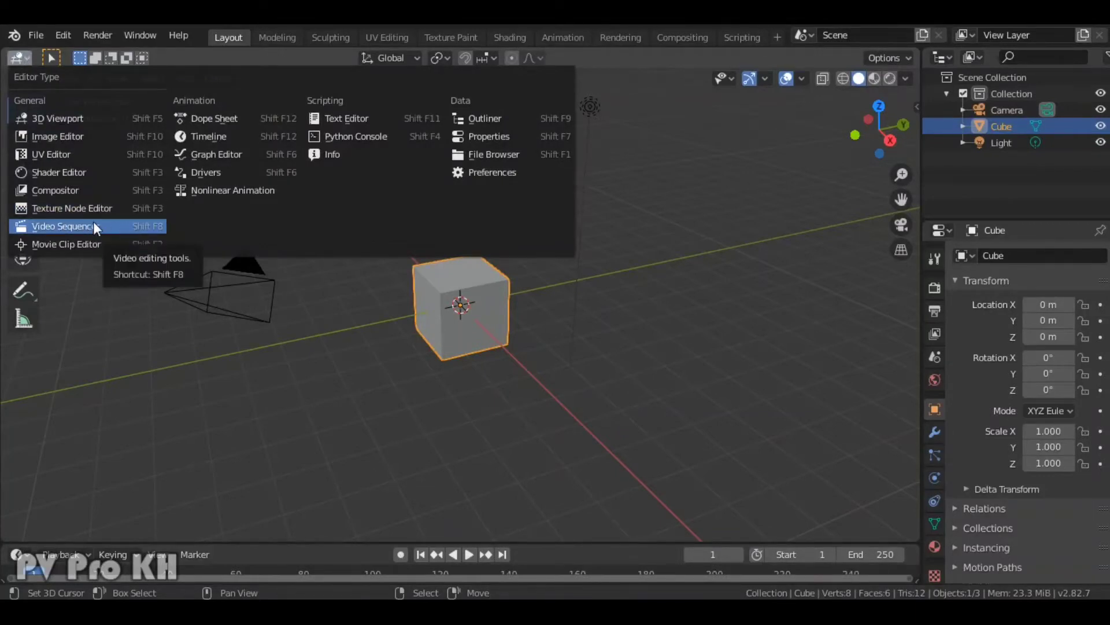
left_click(64, 226)
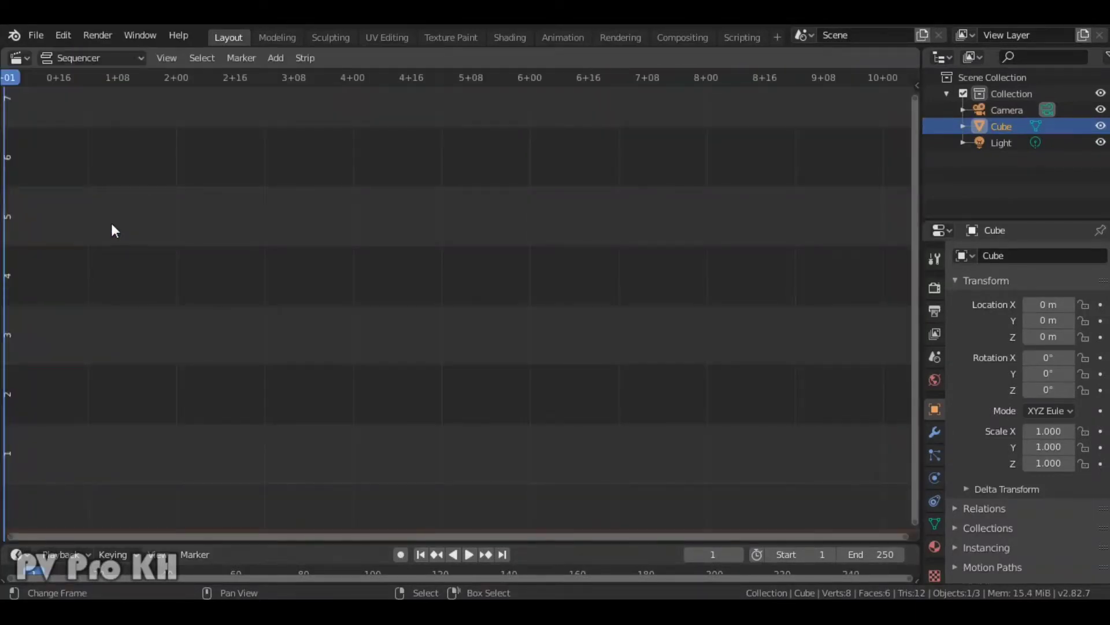
Step: Start adding an Image/Sequence strip and browse the C drive to the tmp folder
left_click(276, 58)
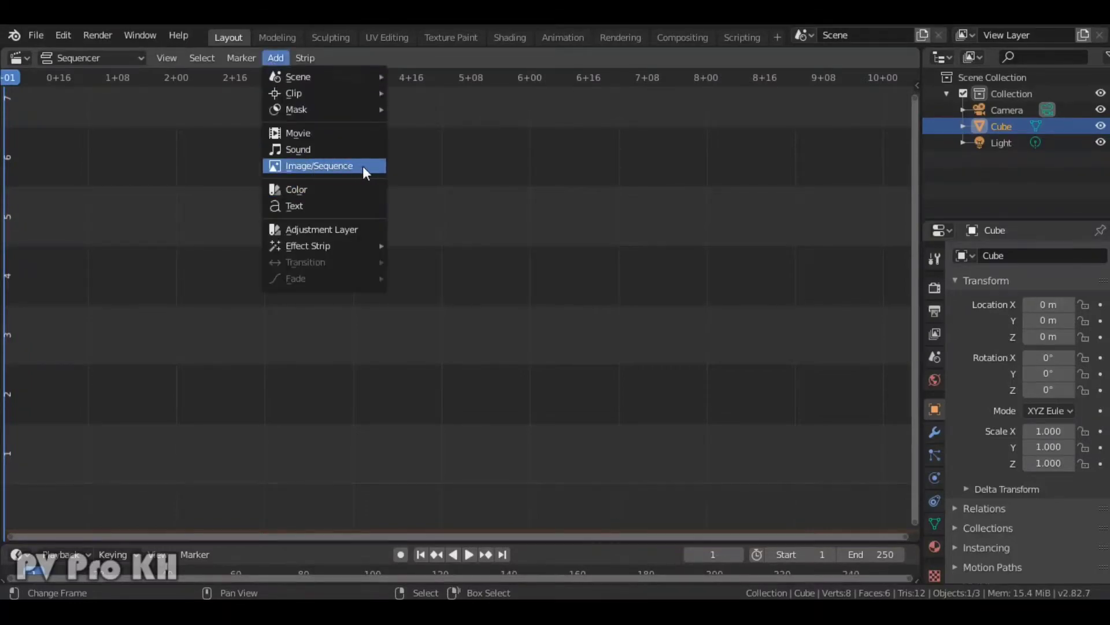
left_click(319, 165)
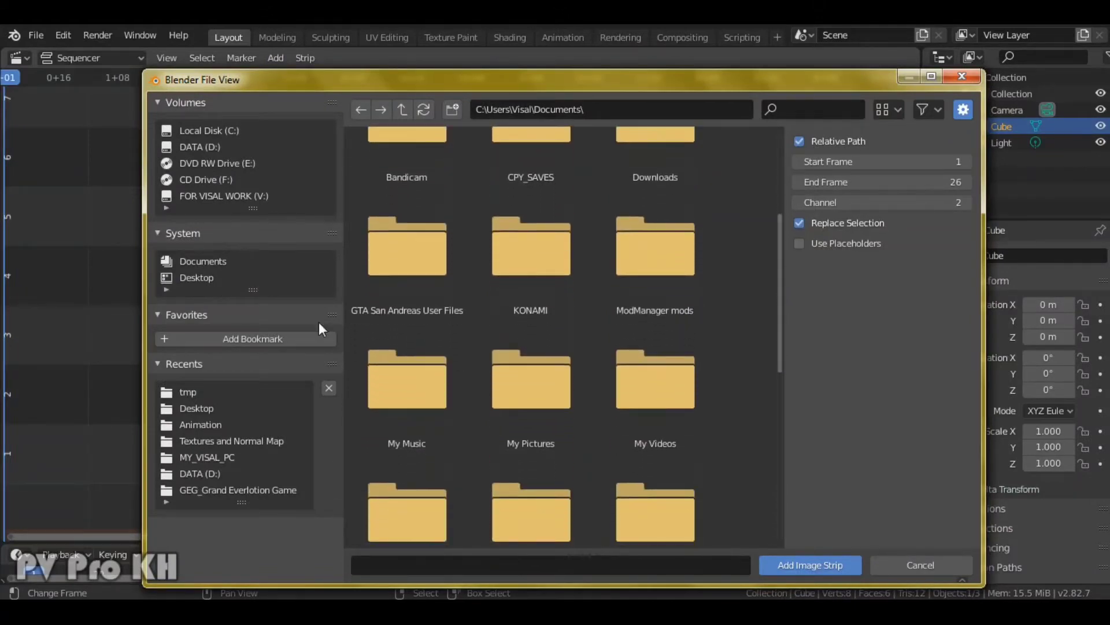
left_click(655, 380)
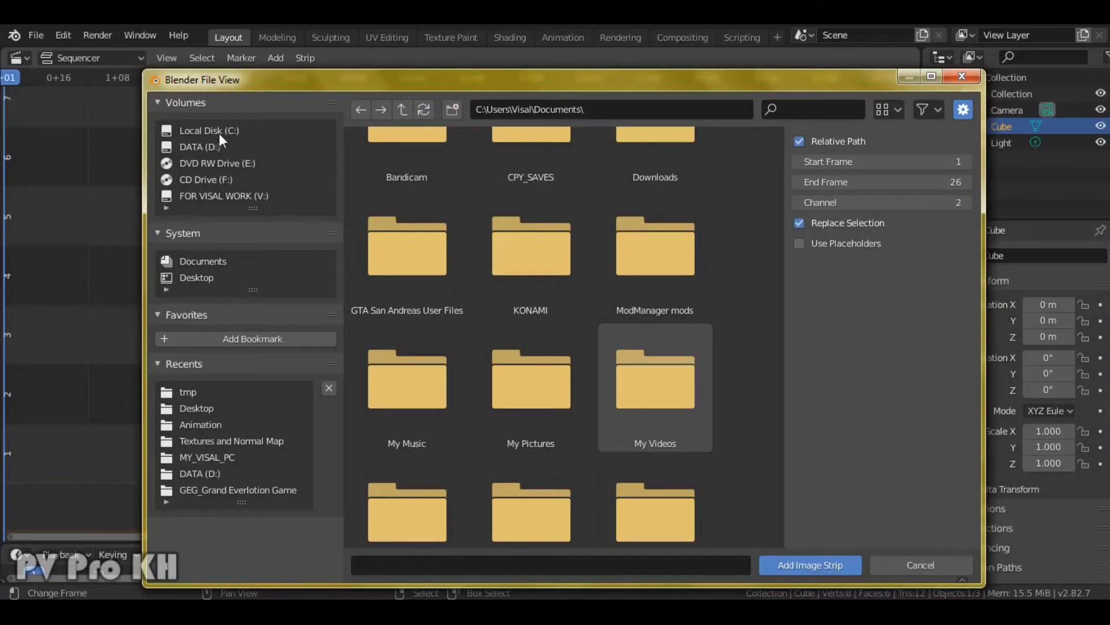
left_click(208, 131)
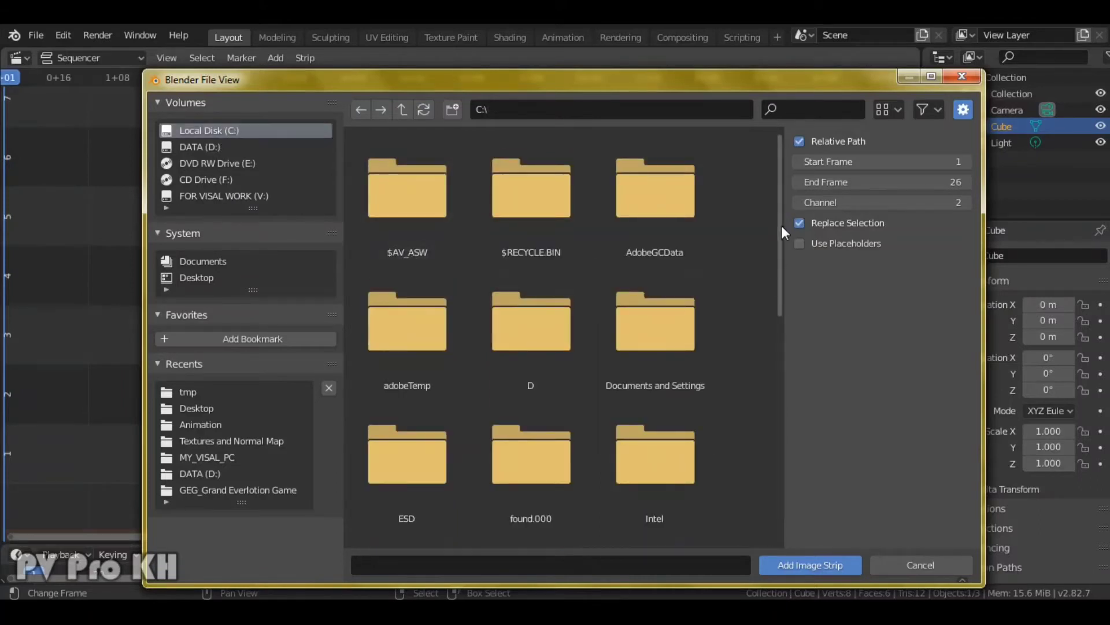
scroll("down", 3)
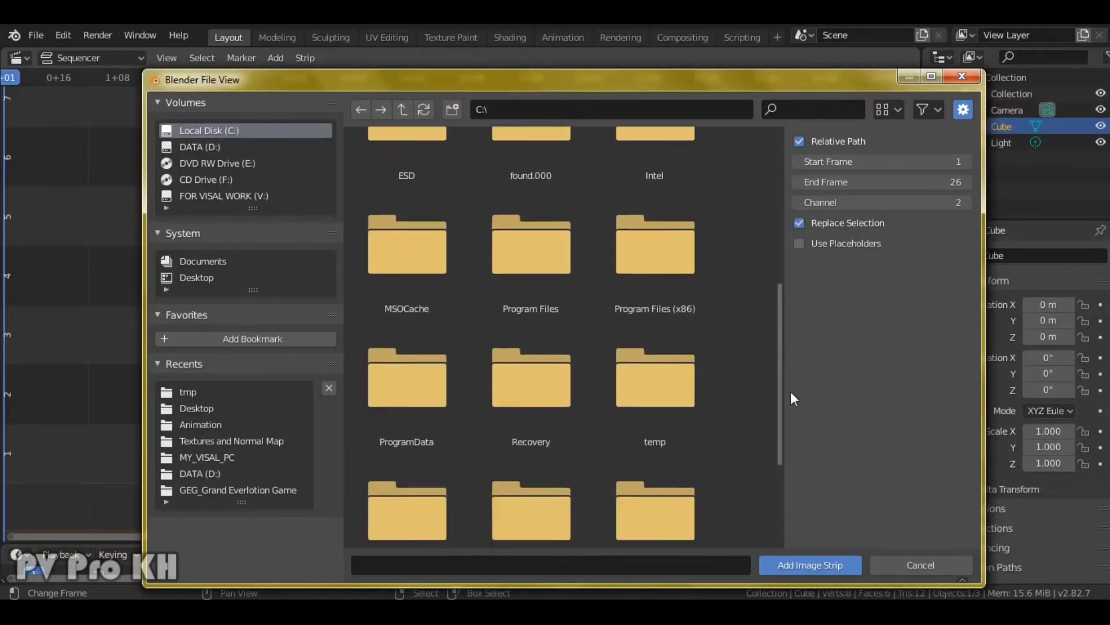
double_click(187, 392)
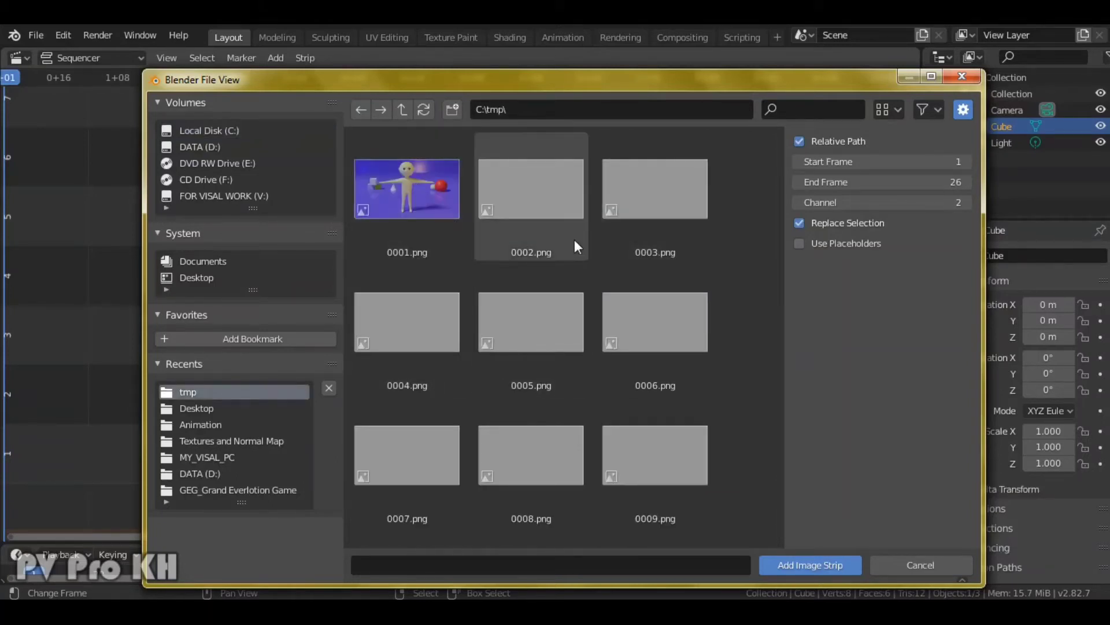
Step: Select the PNG frames starting at 0002.png and add them as one 159-frame image strip
left_click(531, 189)
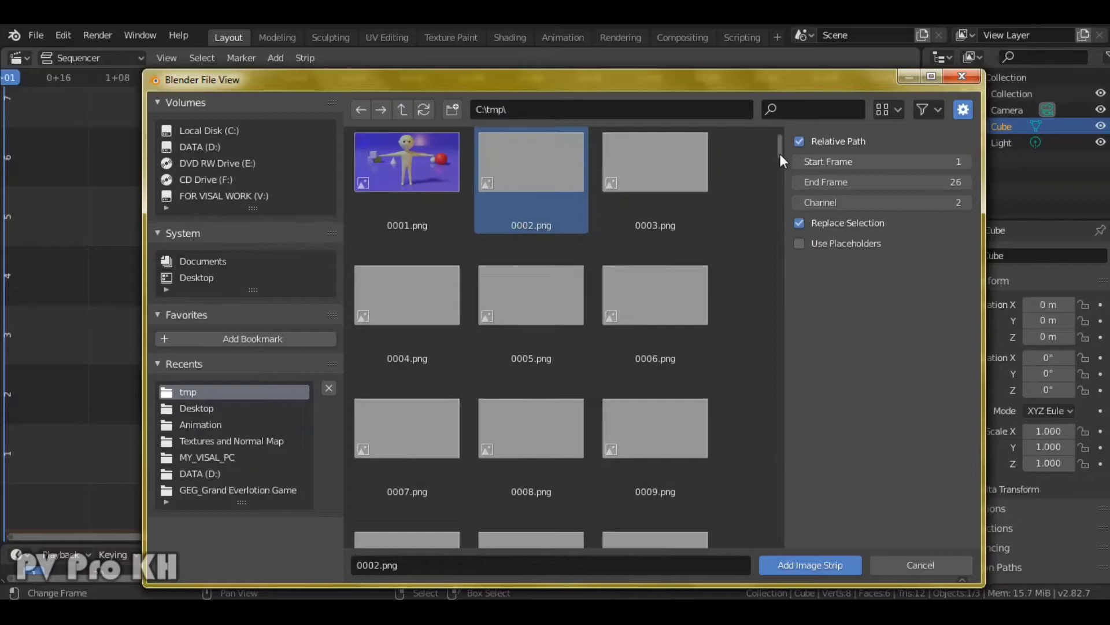
scroll("down", 3)
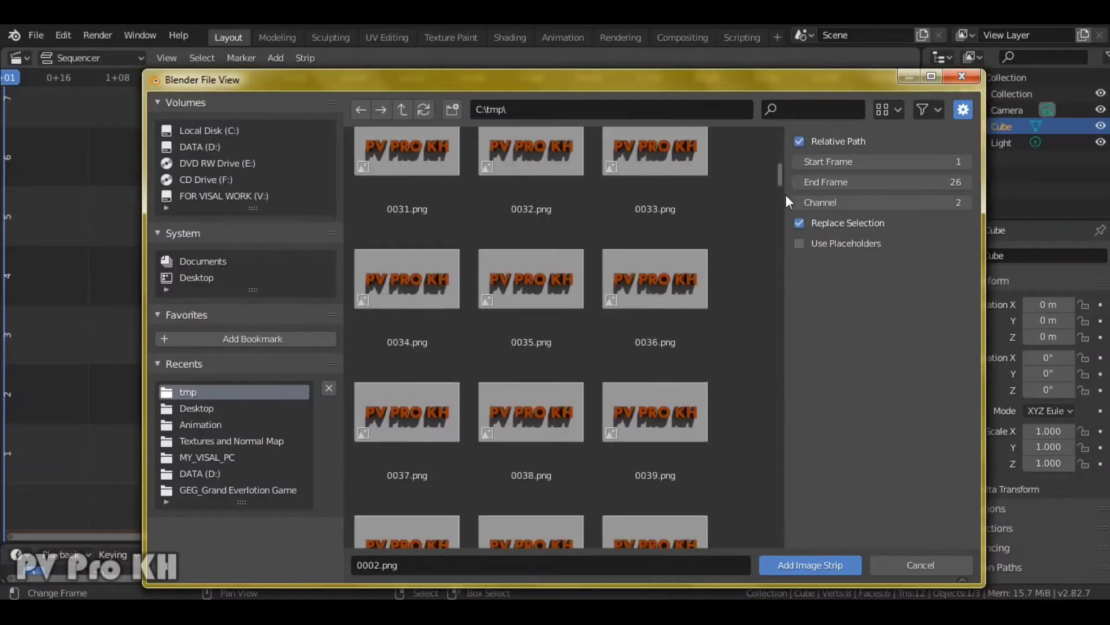
scroll("down", 3)
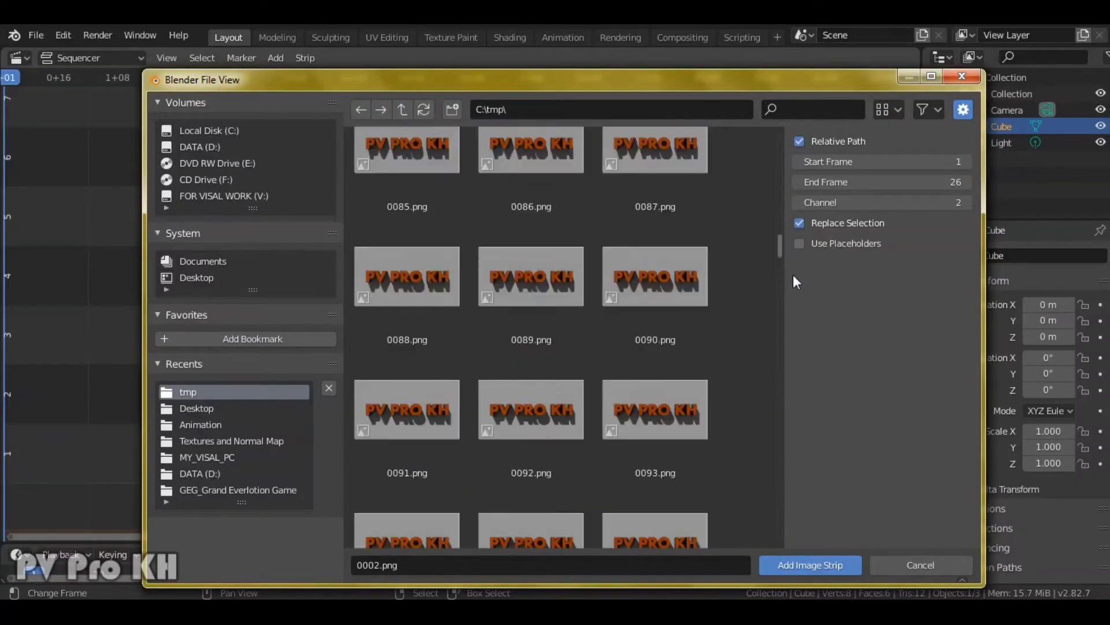
scroll("down", 3)
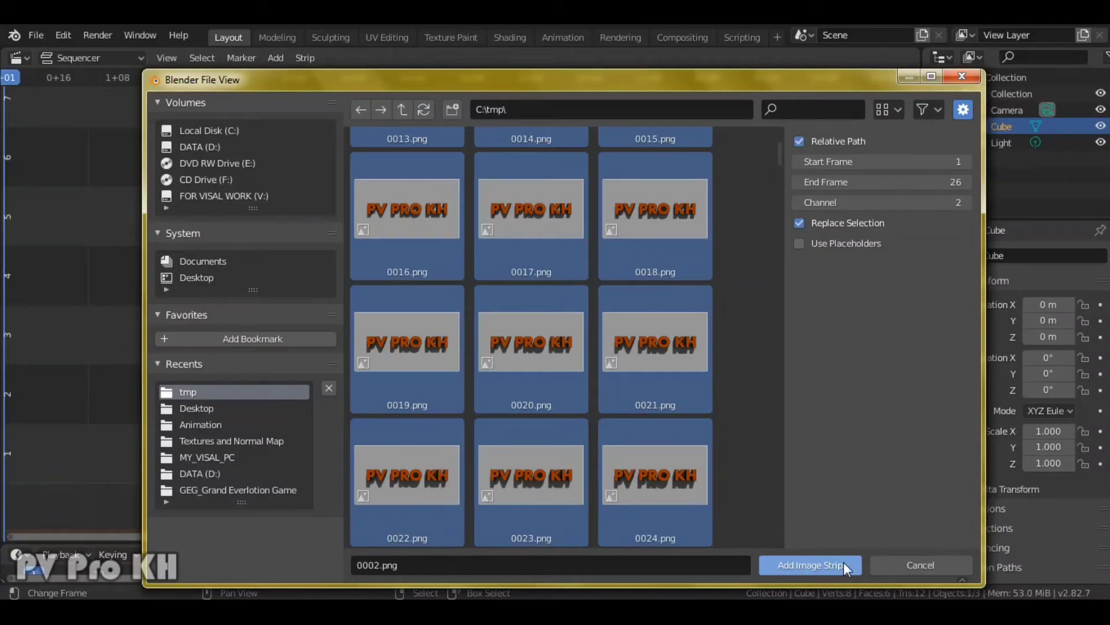
left_click(809, 564)
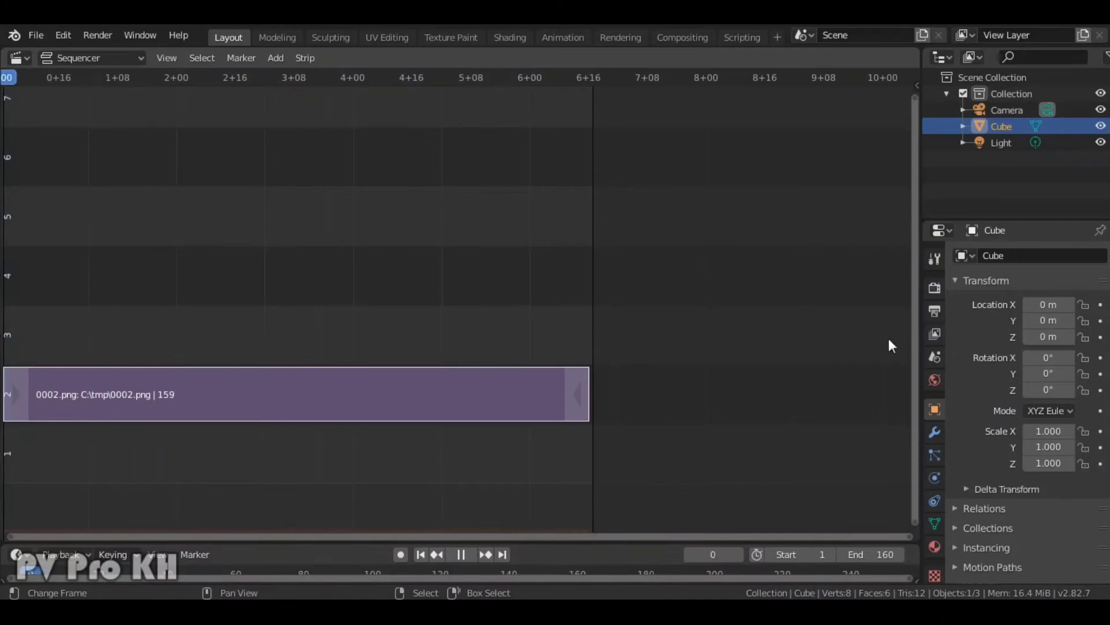
Step: In Output properties, confirm C:\tmp\ as output path and reopen the folder chooser at Desktop
left_click(460, 554)
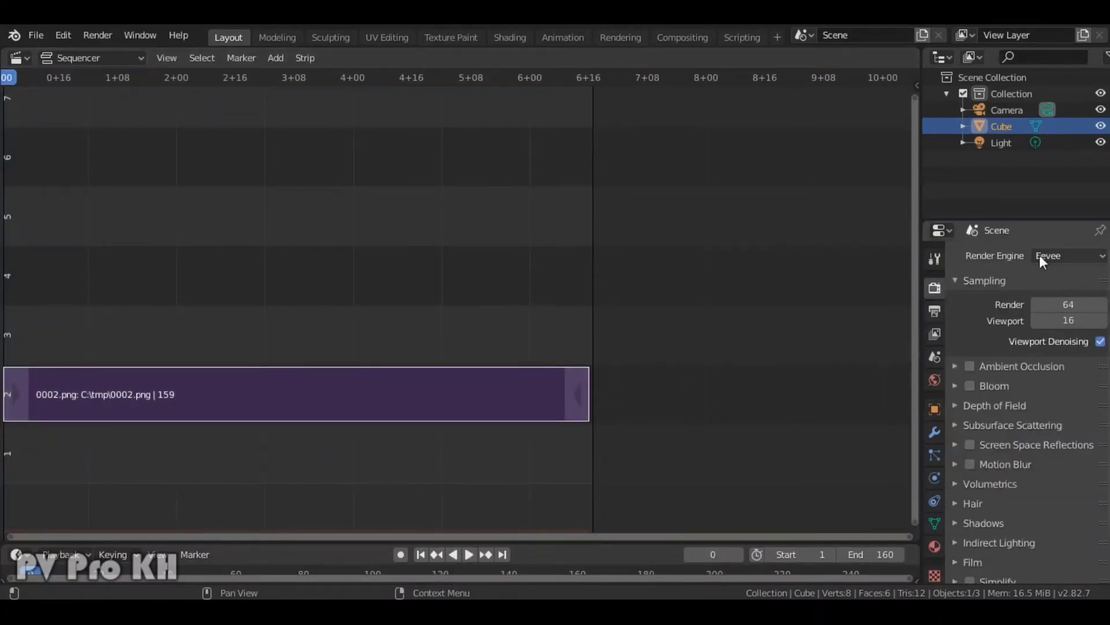
left_click(934, 311)
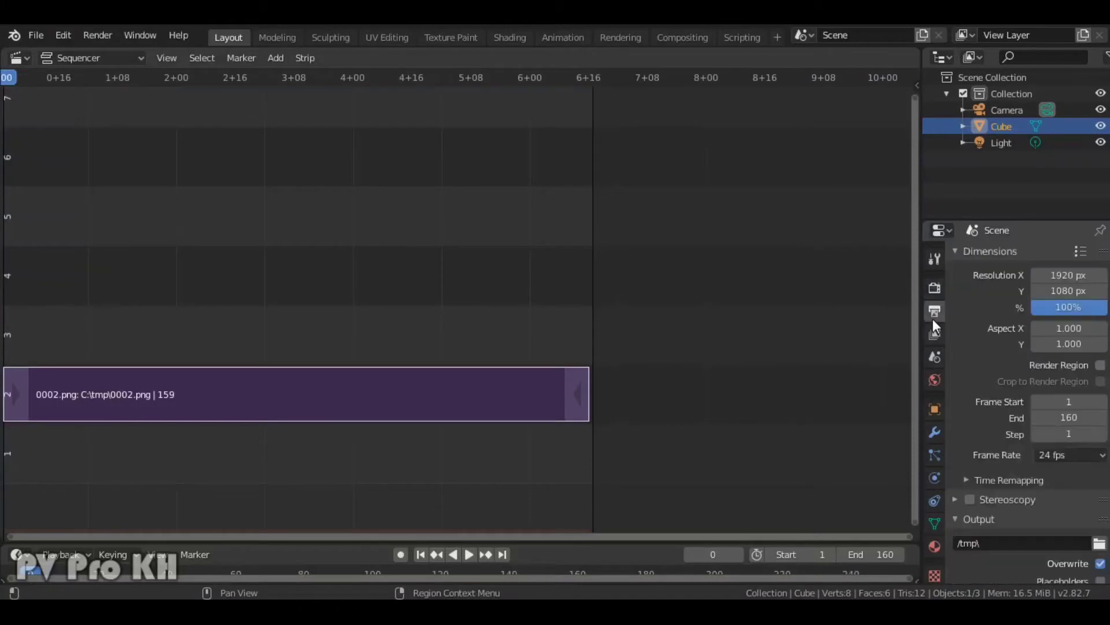
scroll("down", 3)
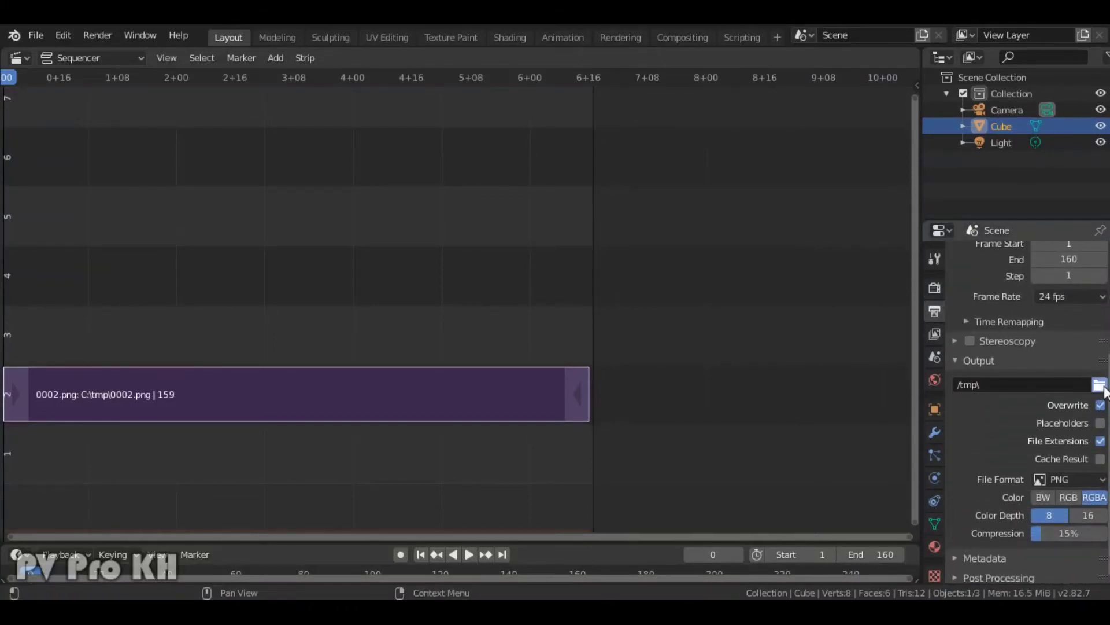
left_click(1103, 384)
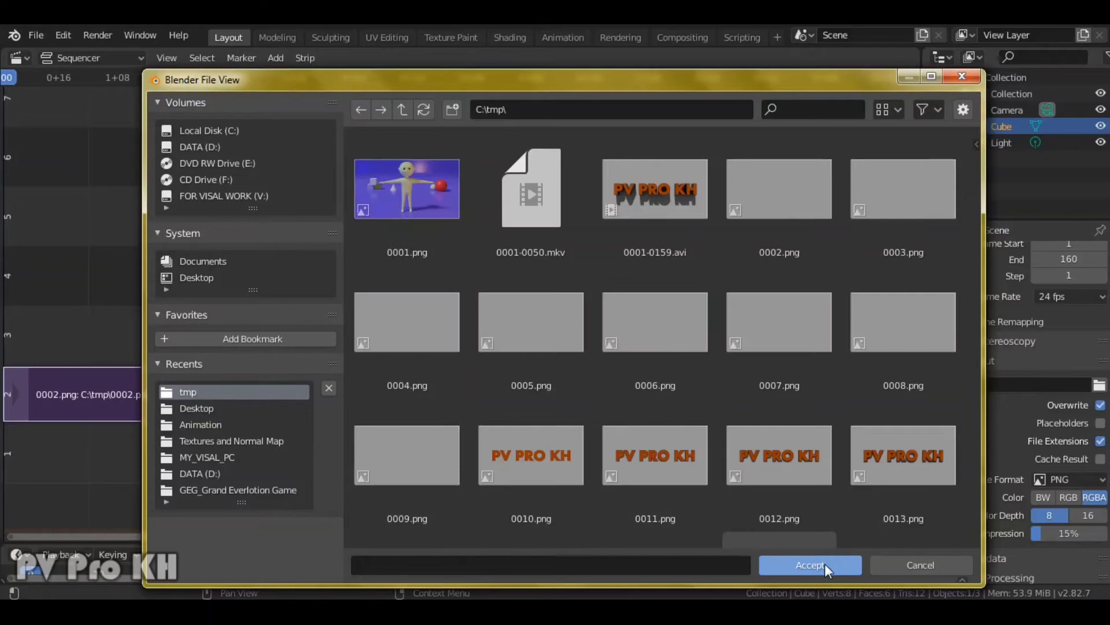
left_click(809, 564)
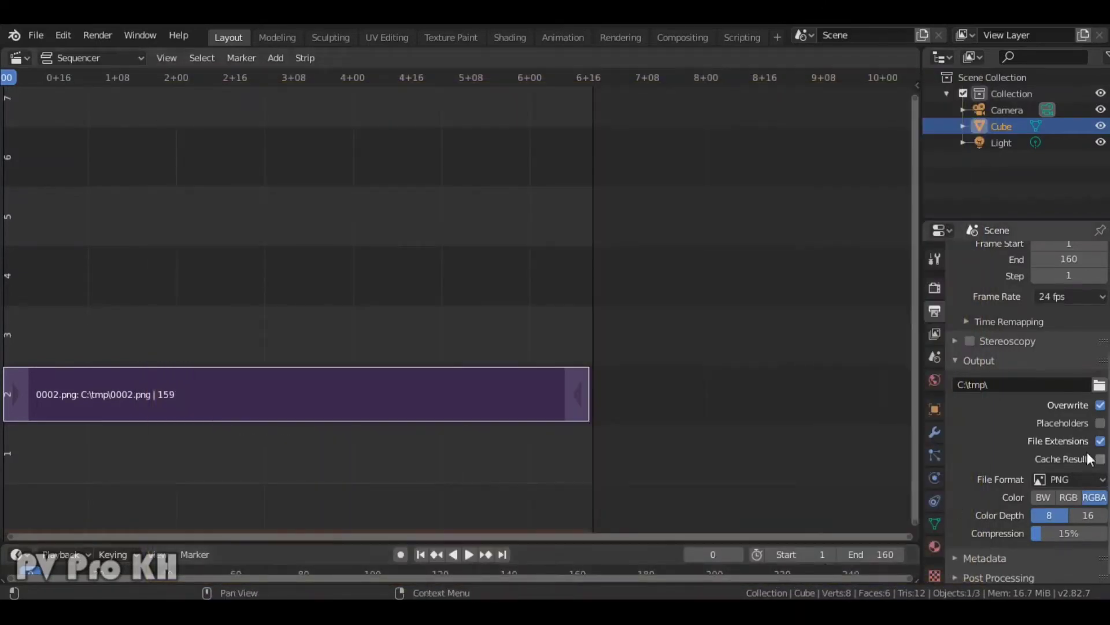
left_click(1099, 384)
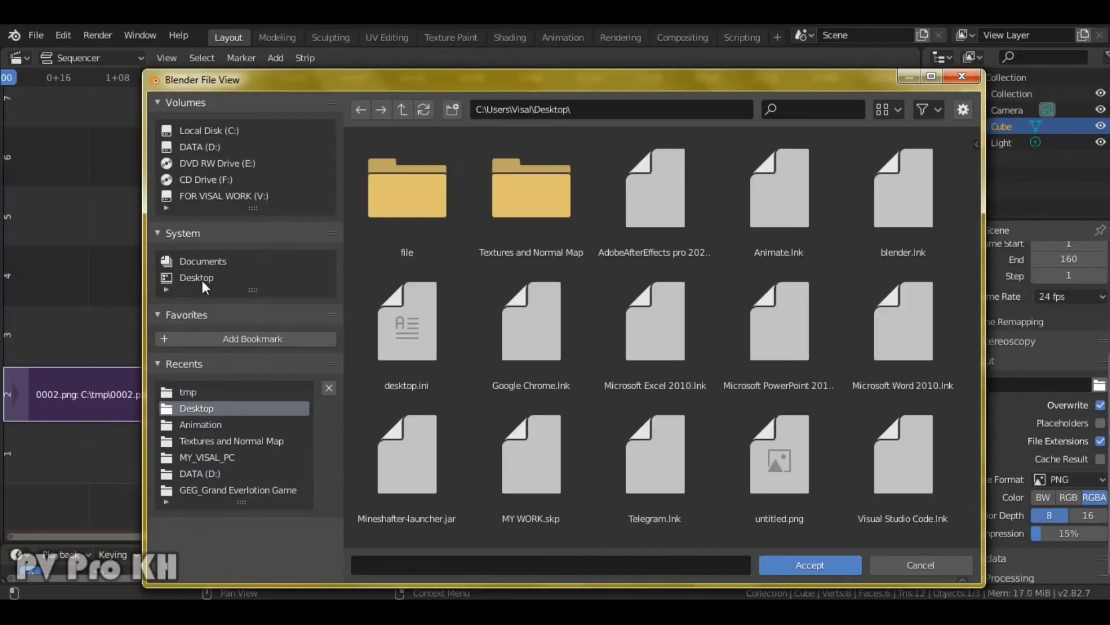
mouse_move(197, 277)
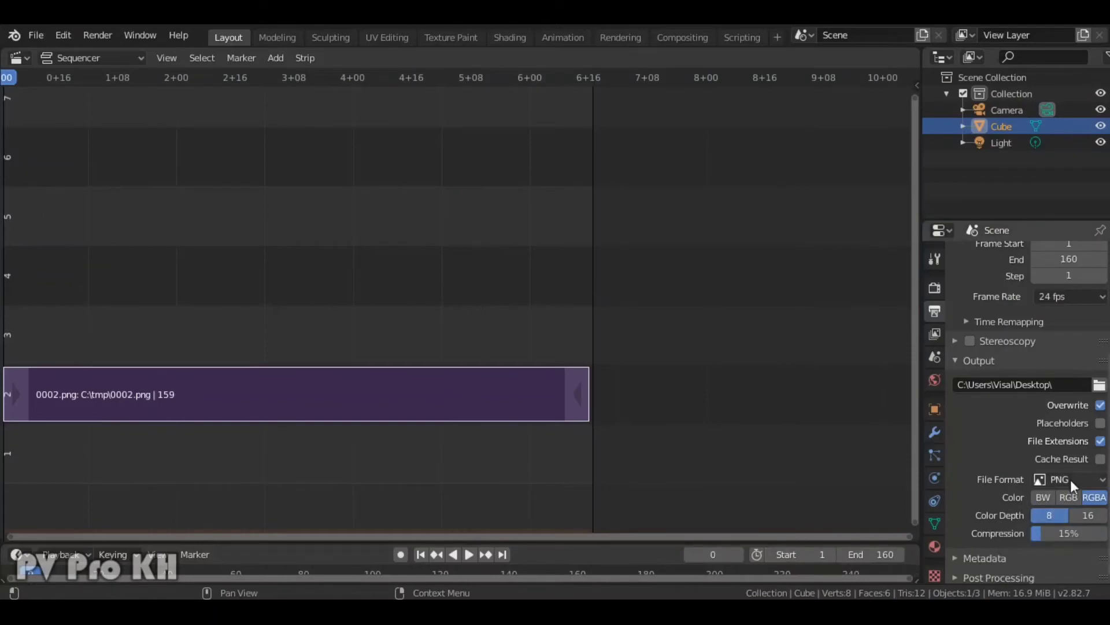
Step: Set the file format to AVI JPEG and render the full 160-frame animation
left_click(1062, 479)
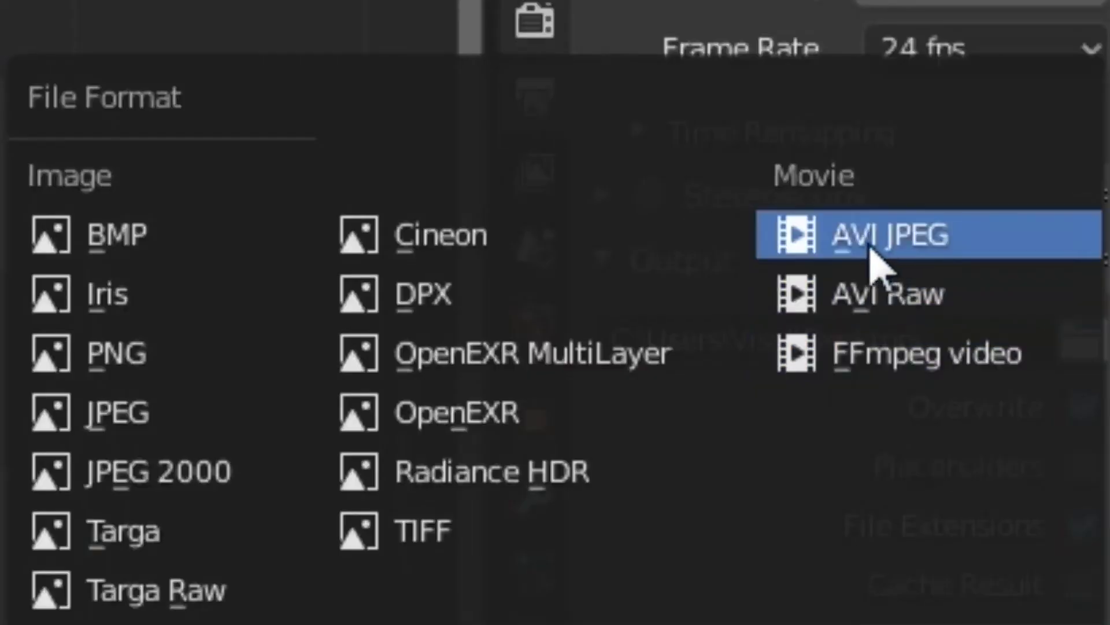
left_click(885, 234)
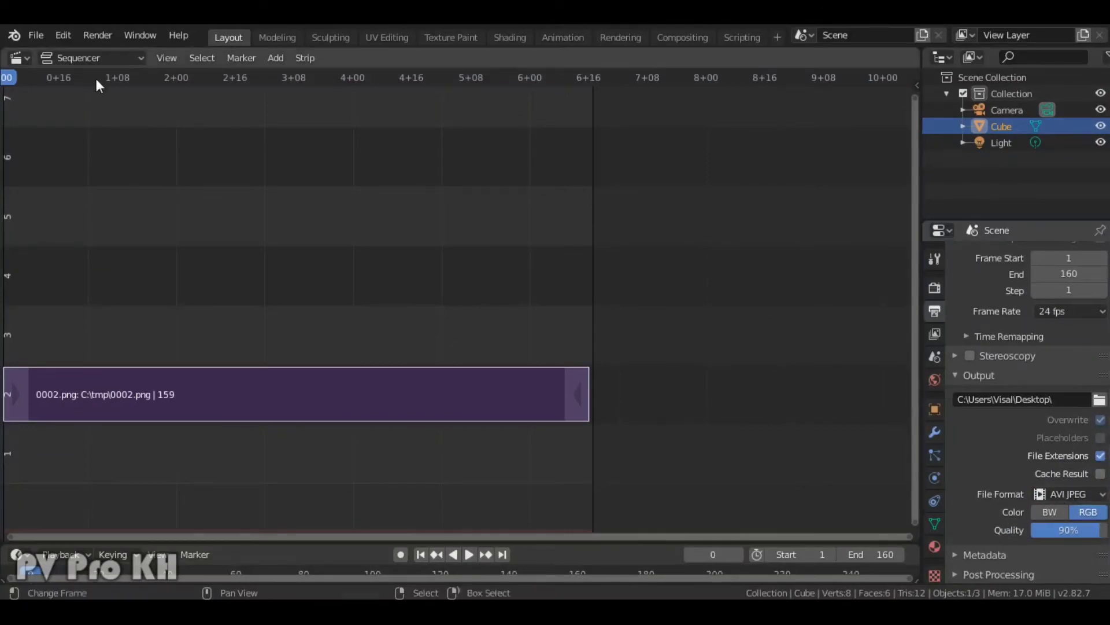
left_click(97, 34)
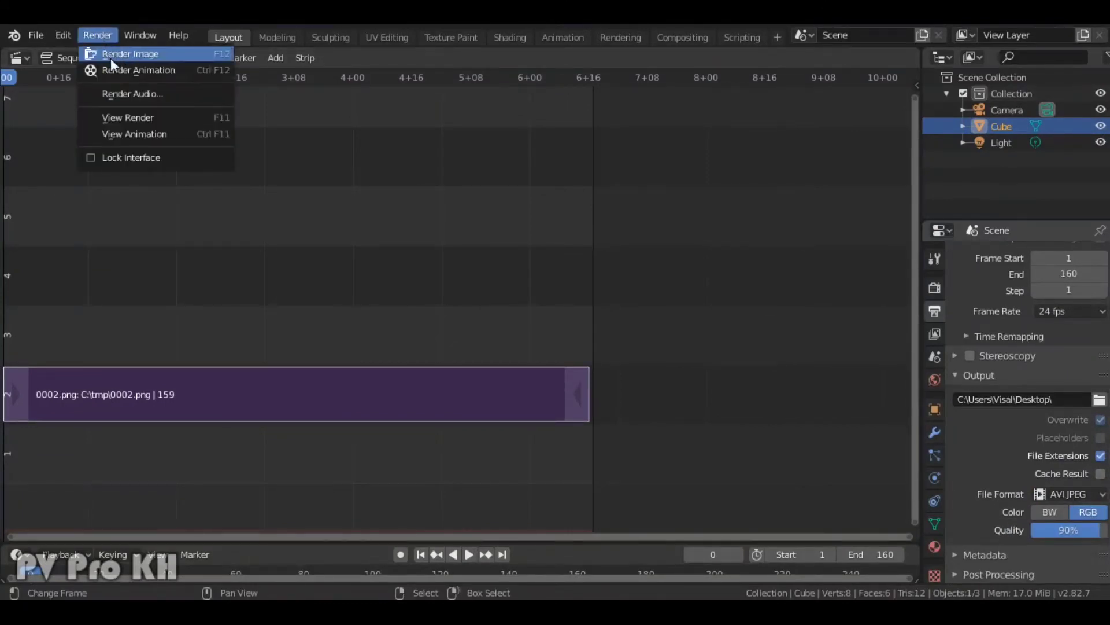
mouse_move(138, 69)
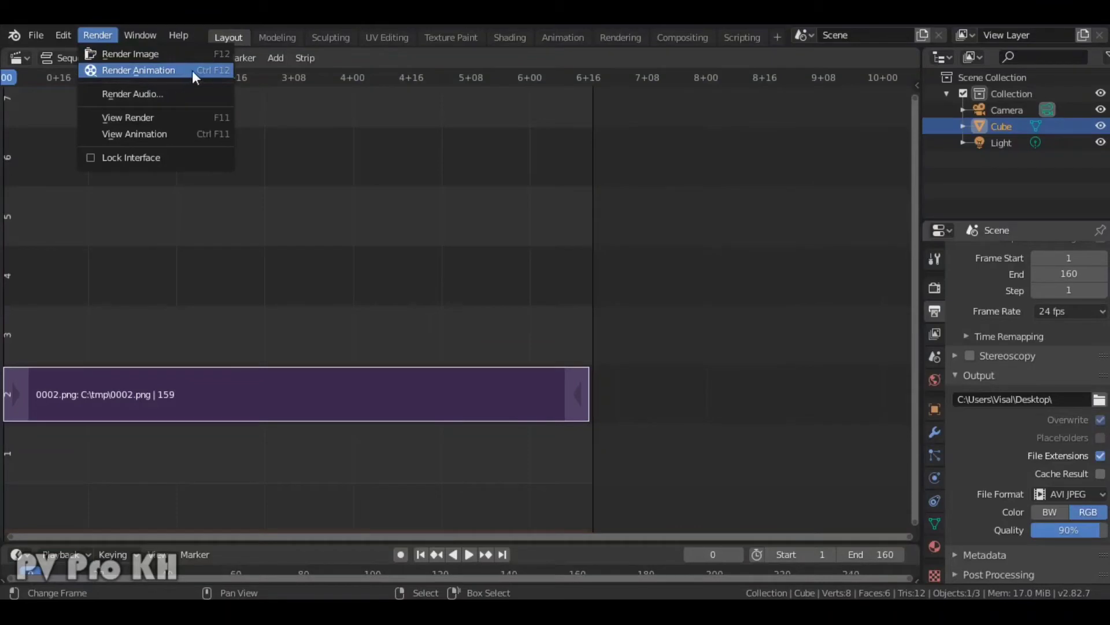
left_click(137, 71)
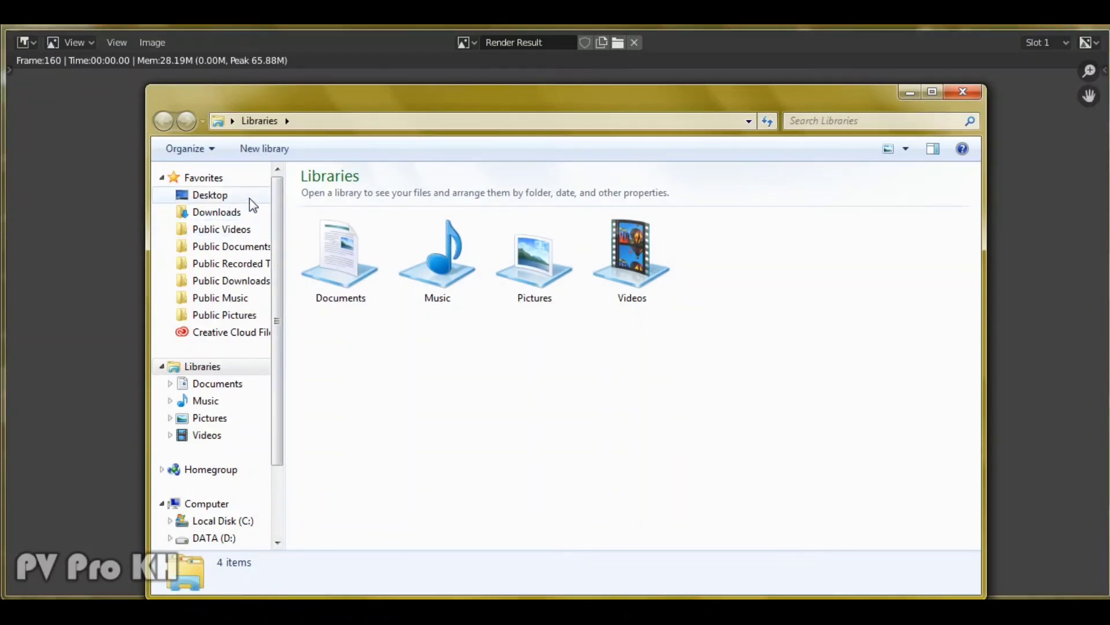
Step: Go to Desktop in Explorer and open the rendered 0001-0160 video clip
left_click(209, 194)
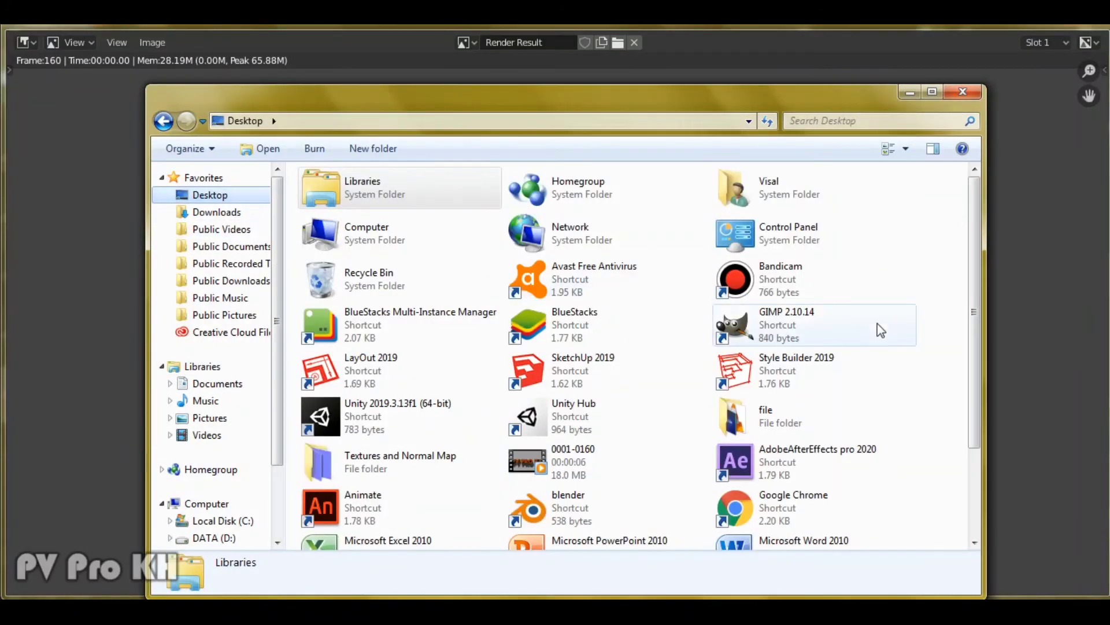
mouse_move(608, 461)
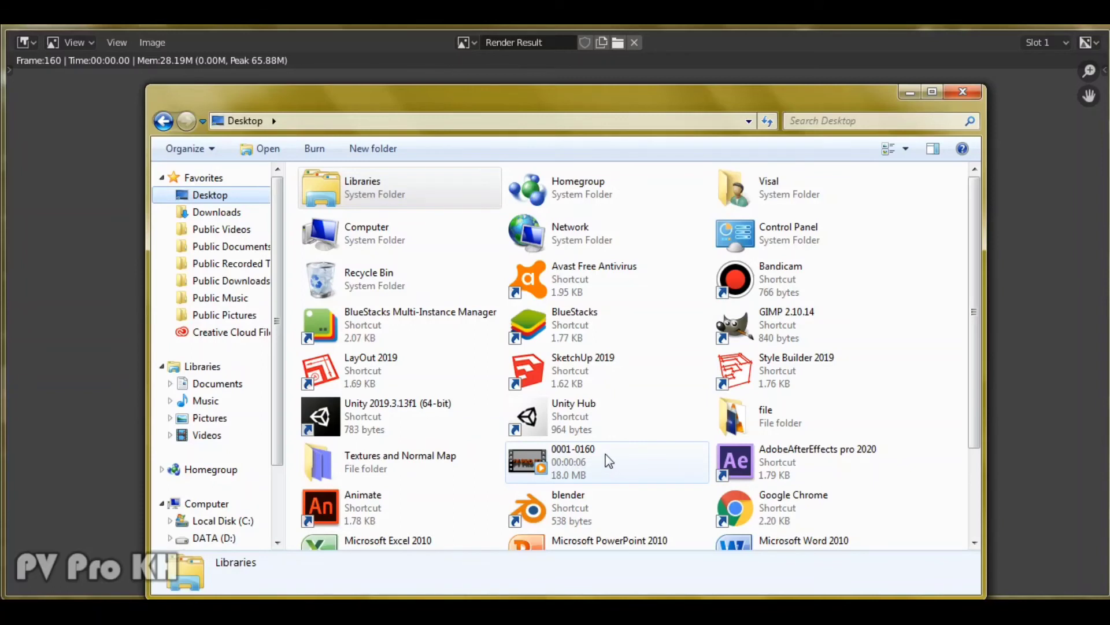
left_click(607, 462)
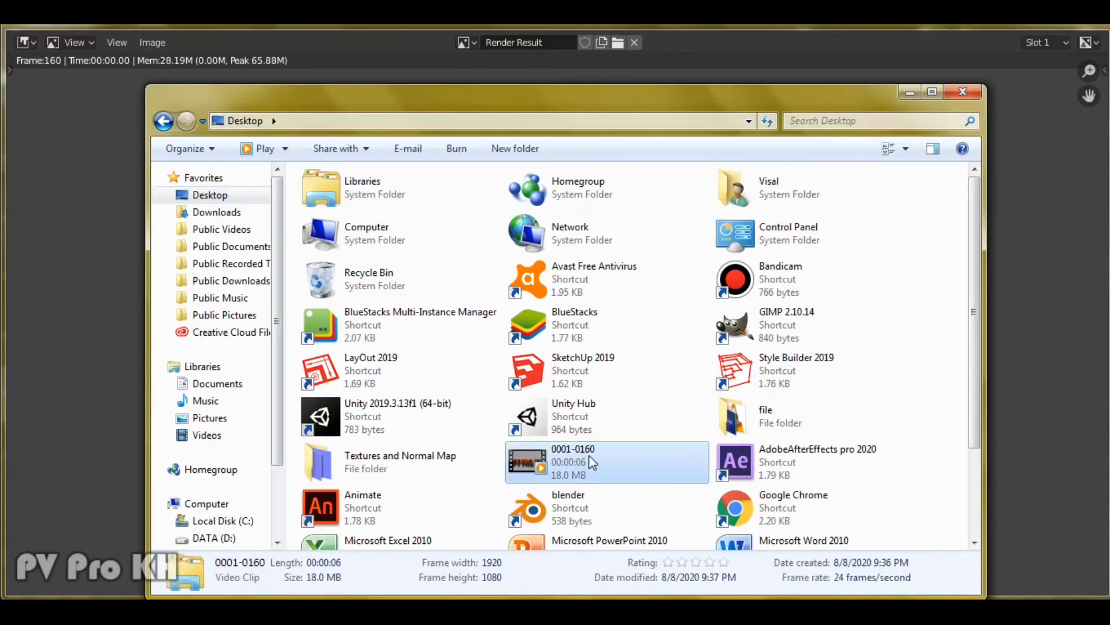
double_click(608, 462)
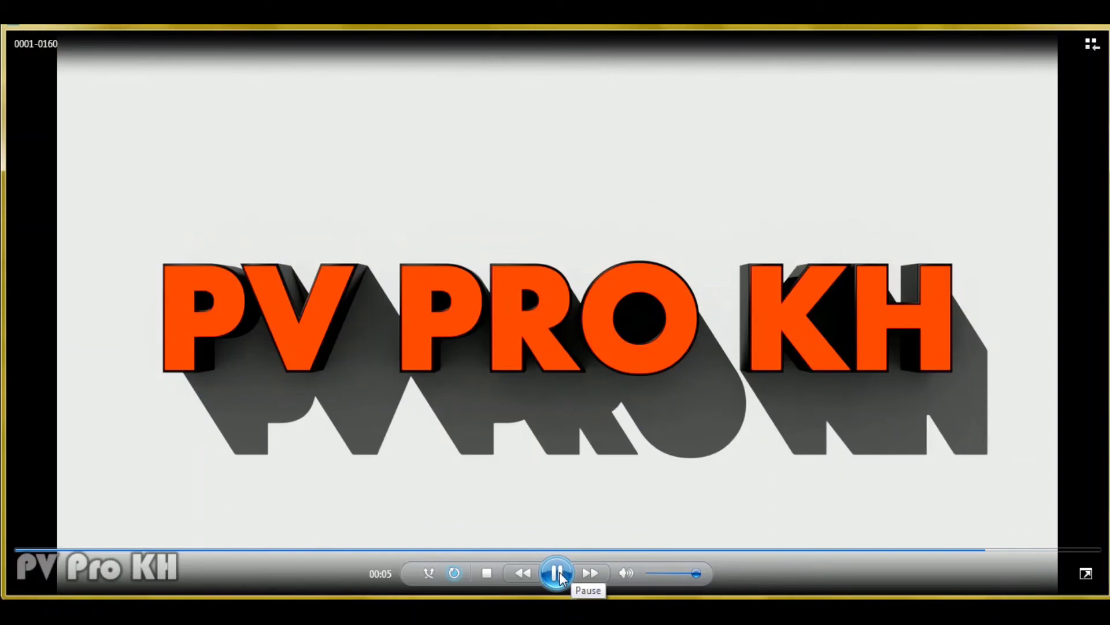
Step: Replay the PV PRO KH clip from the start with the Play/Pause control
left_click(455, 573)
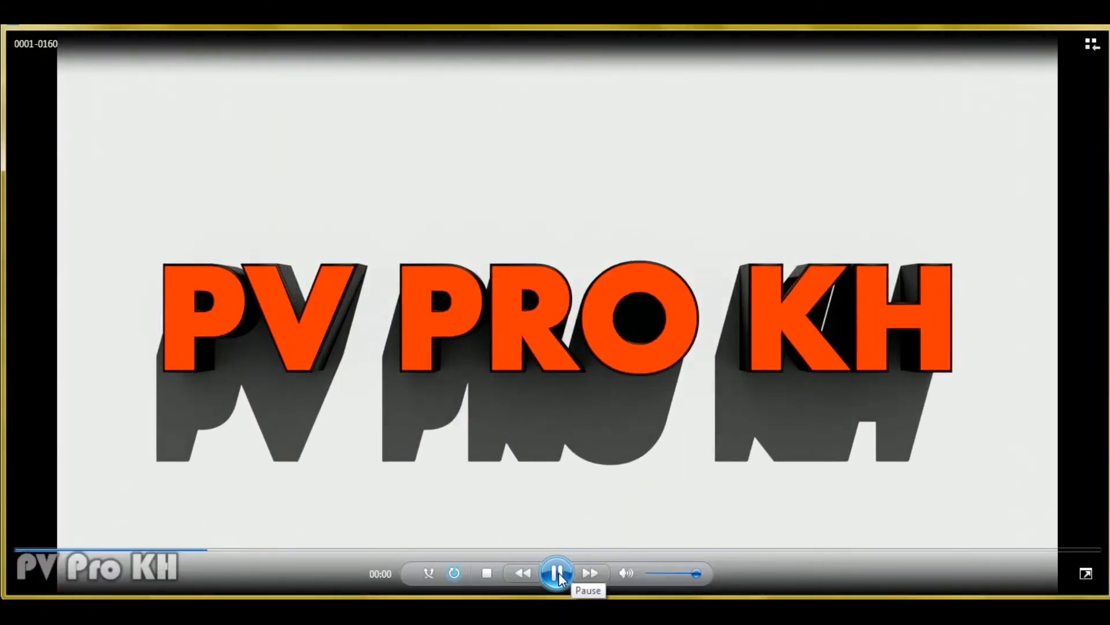
left_click(557, 572)
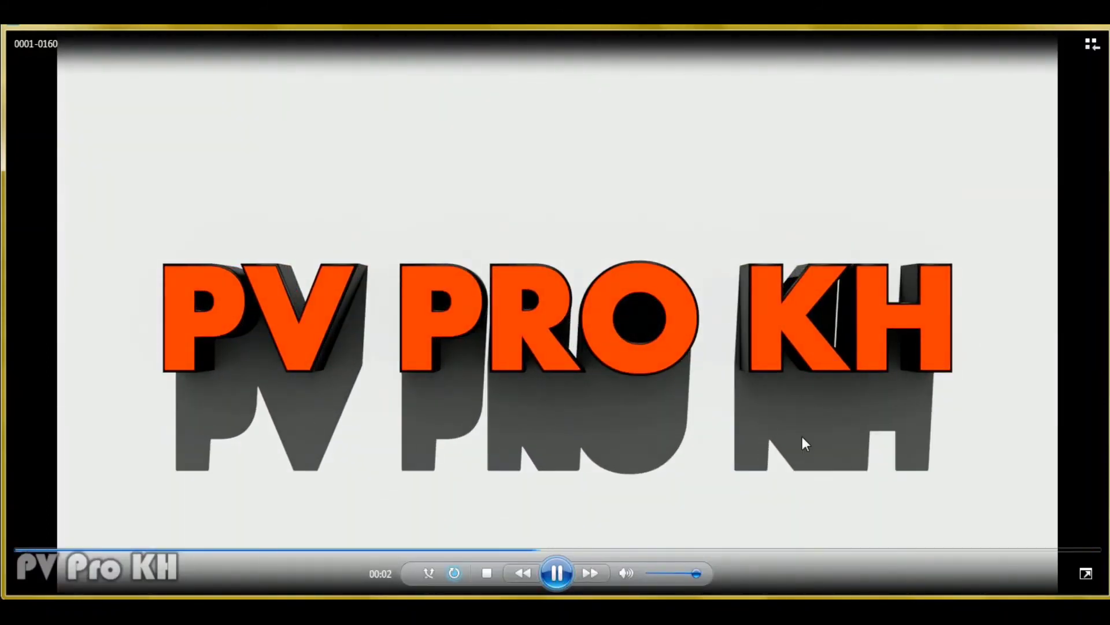